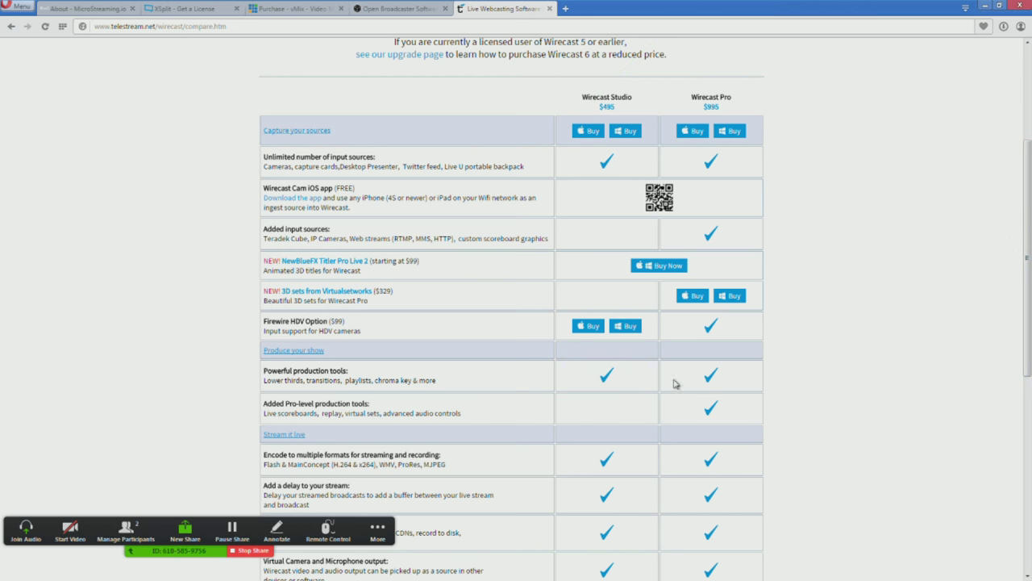
Step: Draw green circles around the SD and HD editions' overlay channel values
scroll("down", 3)
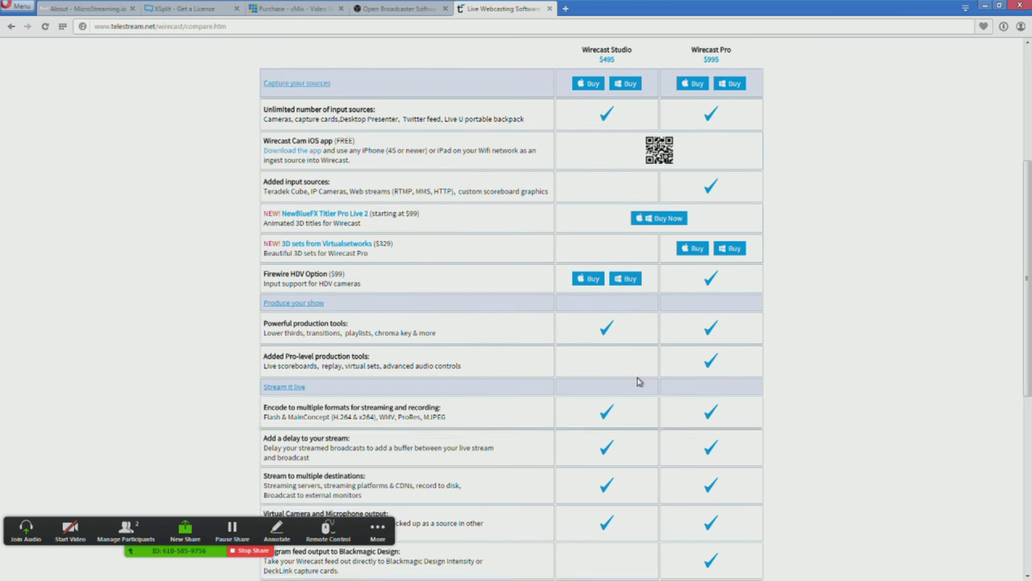
scroll("down", 3)
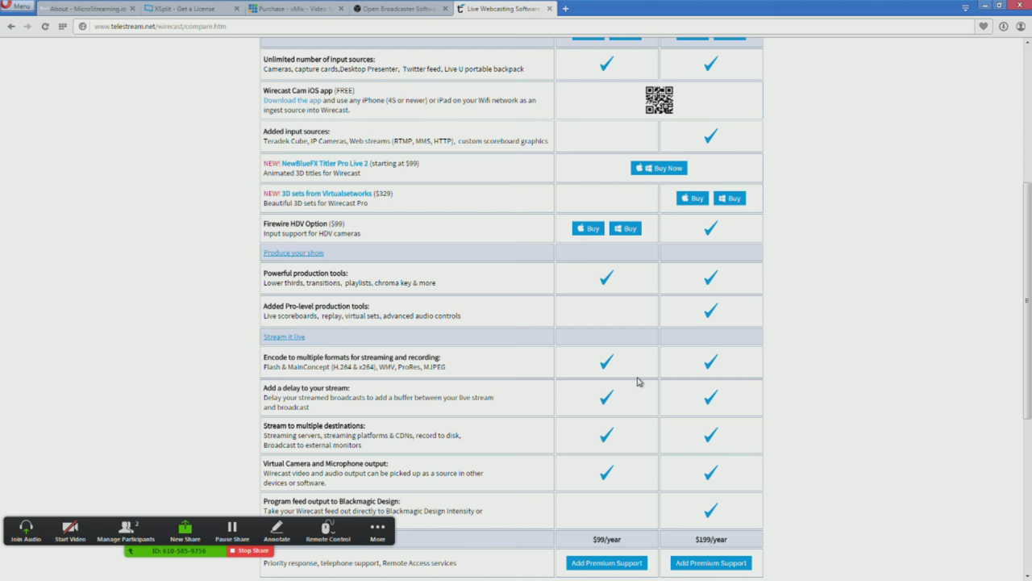
left_click_drag(240, 213, 294, 154)
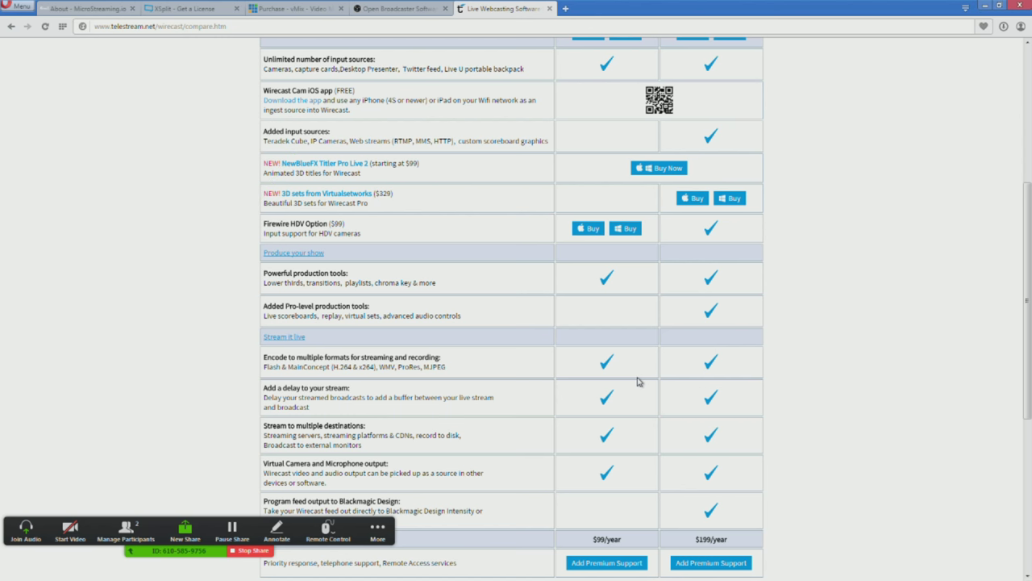
left_click_drag(244, 334, 314, 254)
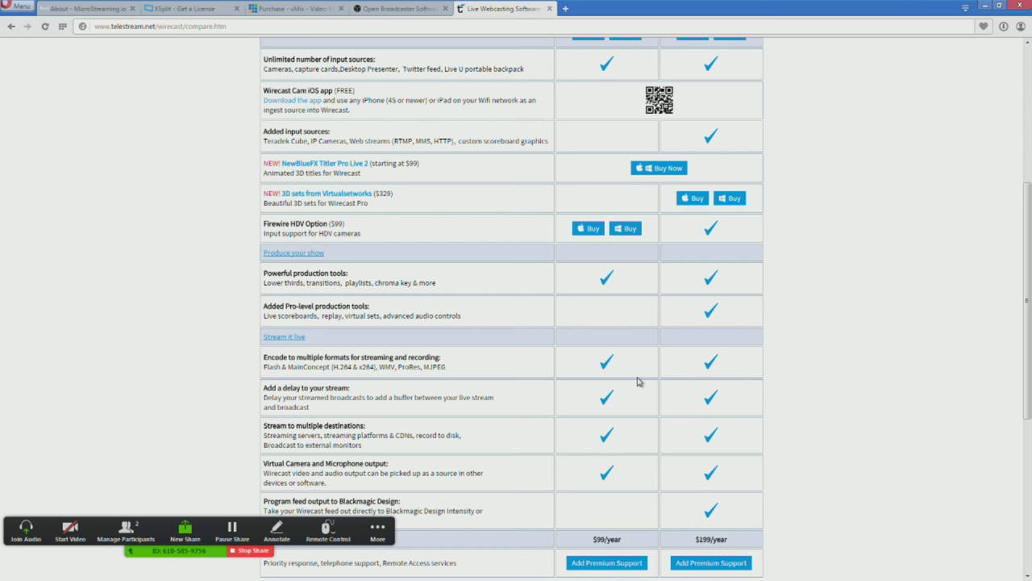
Step: Mark the Video List and MultiCorder rows, then circle the 4K edition column
scroll("down", 3)
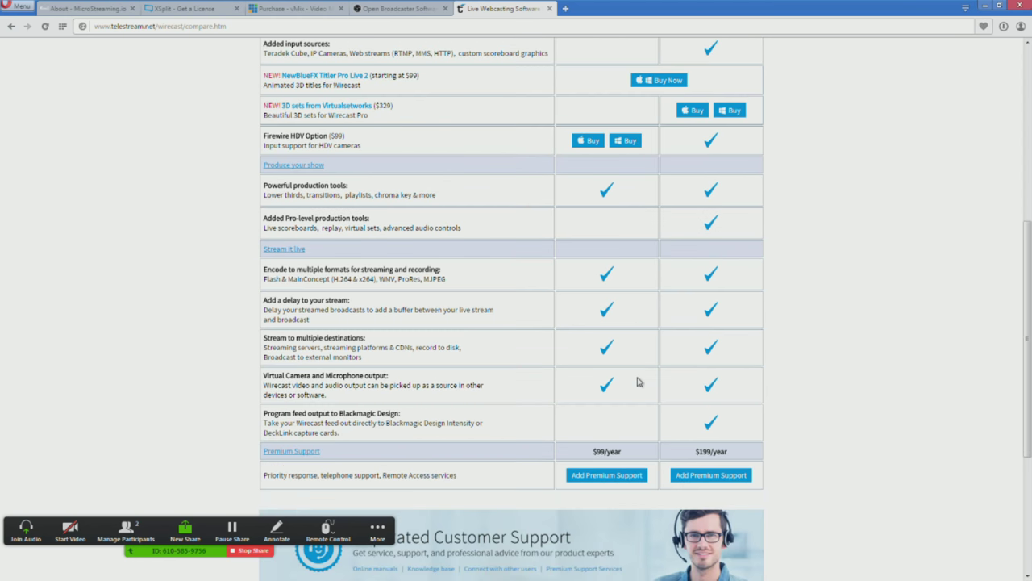
scroll("up", 3)
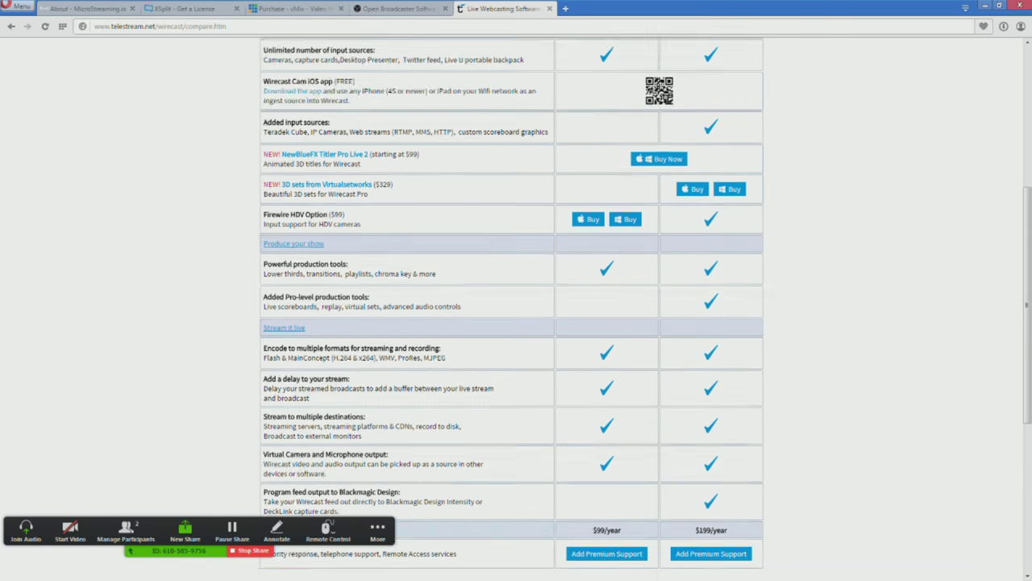
scroll("up", 3)
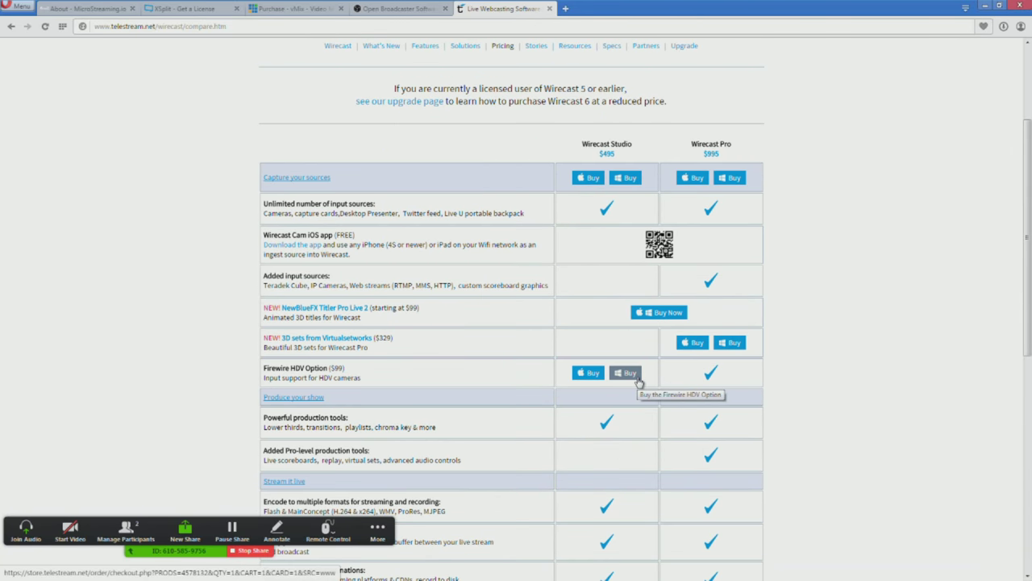
scroll("down", 3)
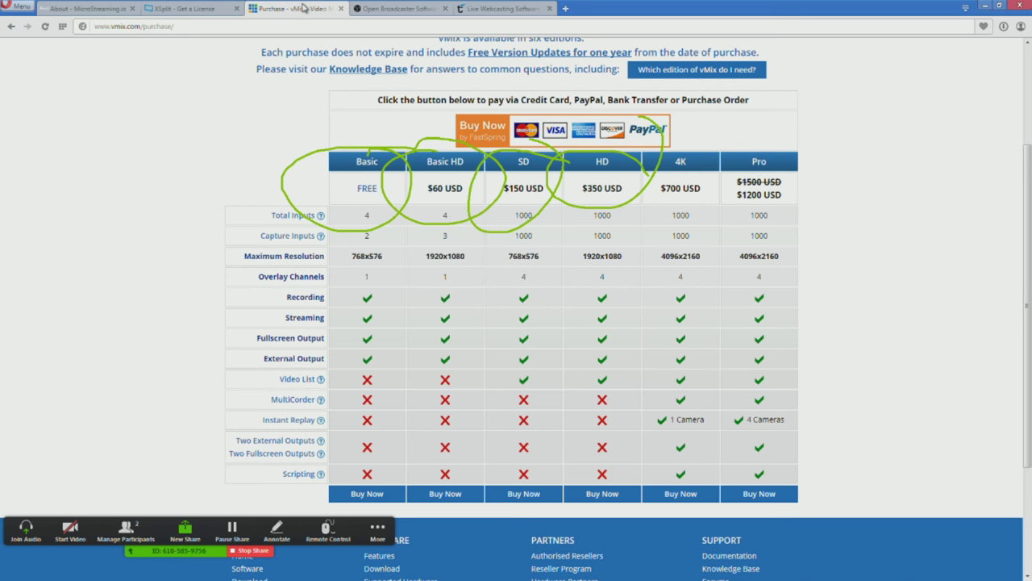
left_click_drag(539, 337, 593, 278)
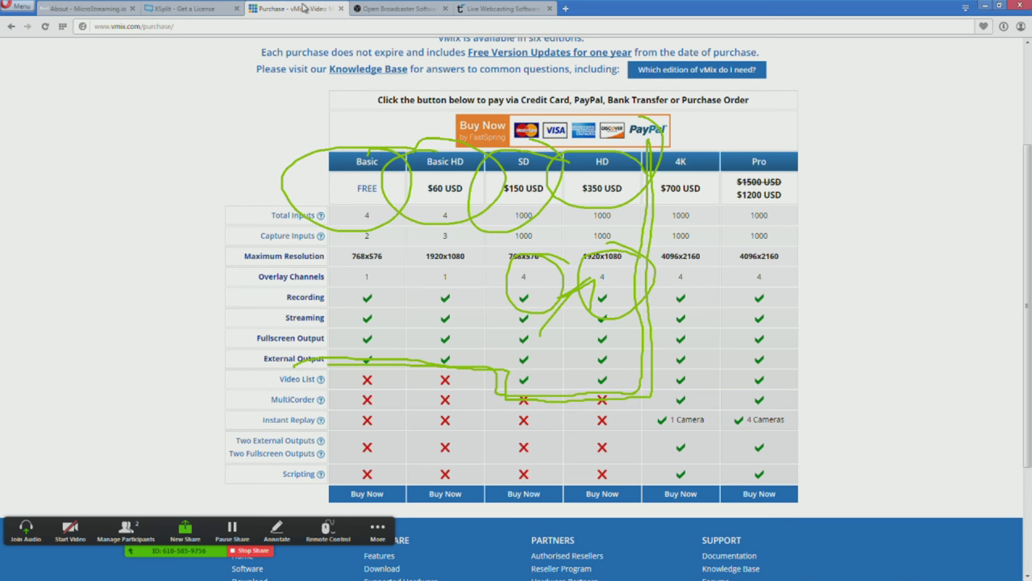
left_click_drag(338, 250, 492, 311)
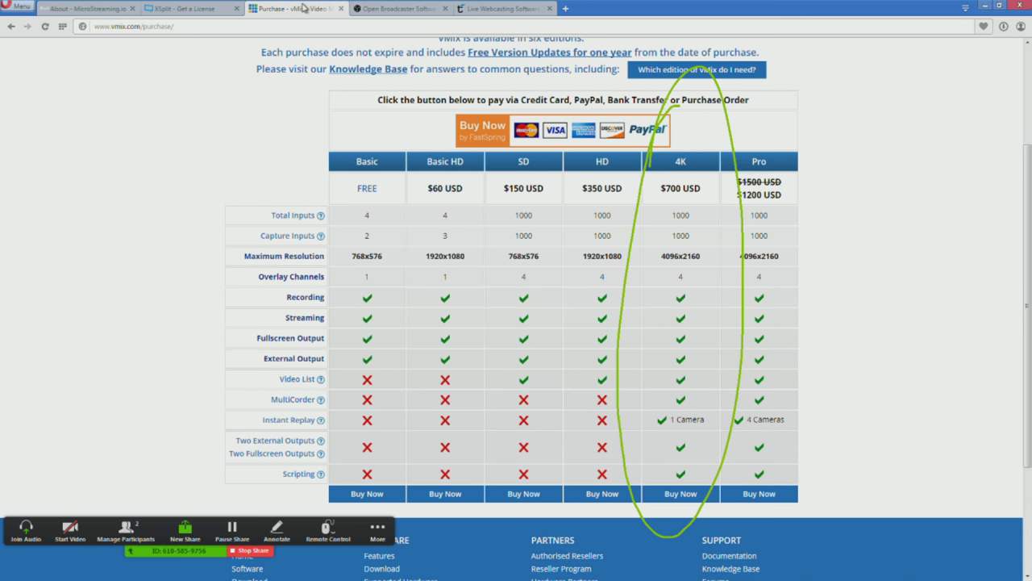
mouse_move(337, 9)
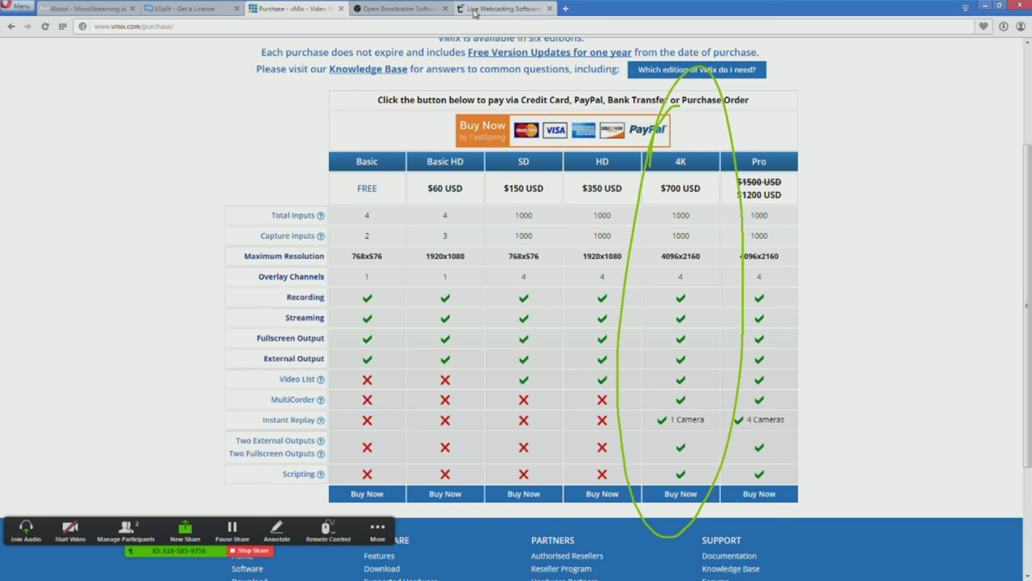
Step: Switch to the Wirecast comparison tab showing Studio at $495 and Pro at $995
left_click(504, 9)
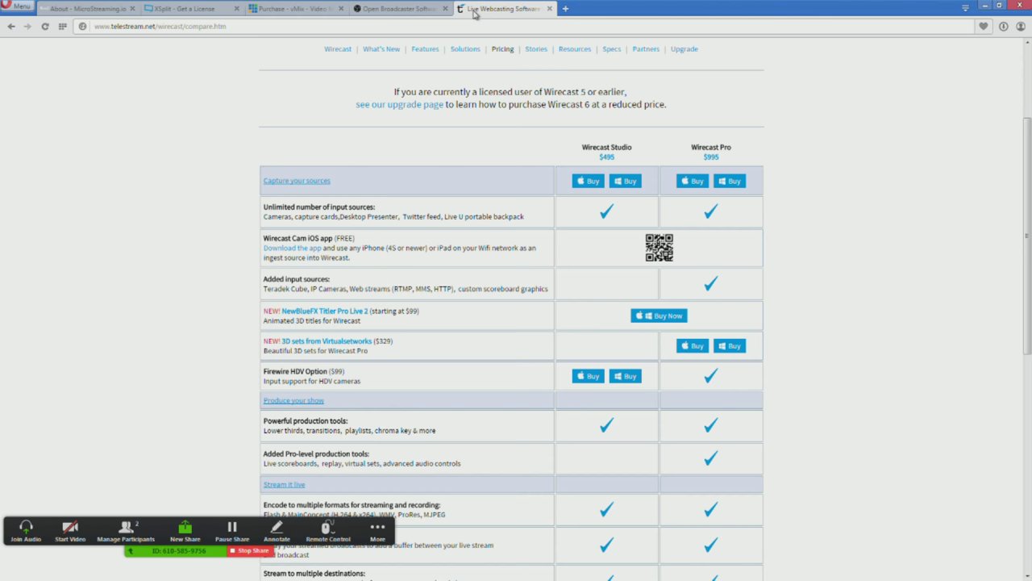
mouse_move(424, 96)
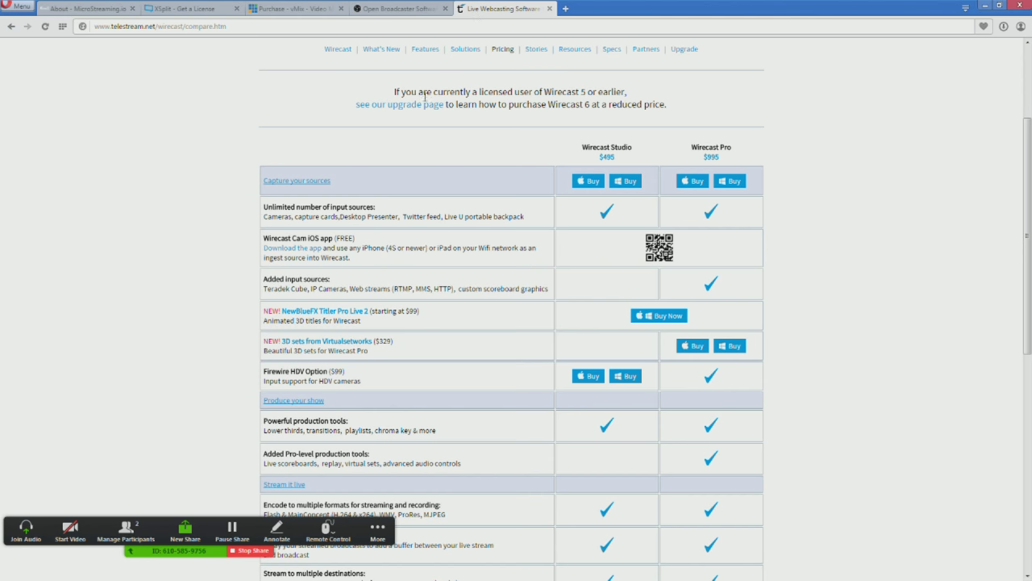
Step: Follow the 'see our upgrade page' link to the Wirecast 6 upgrade pricing page
scroll("down", 3)
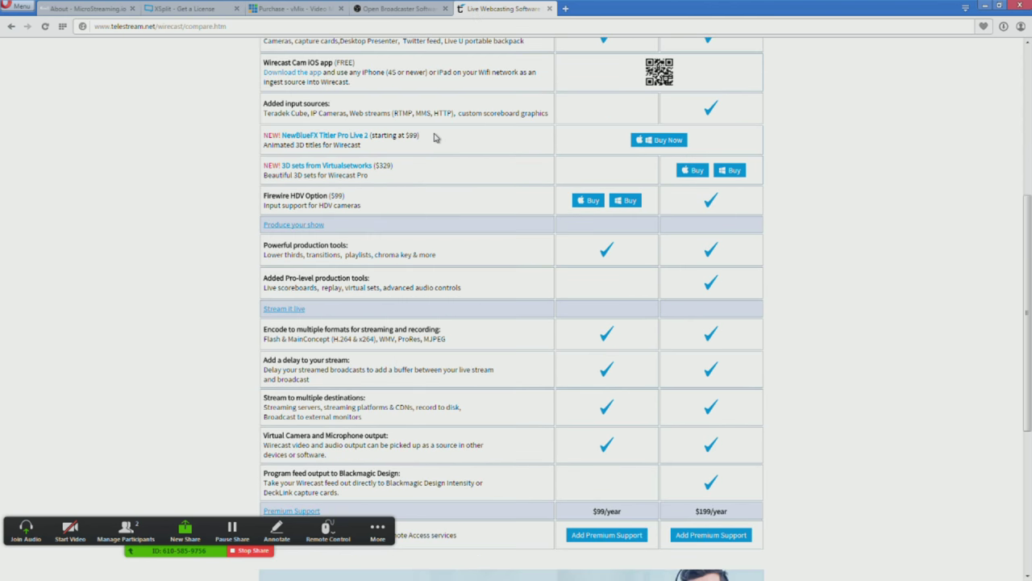
scroll("up", 3)
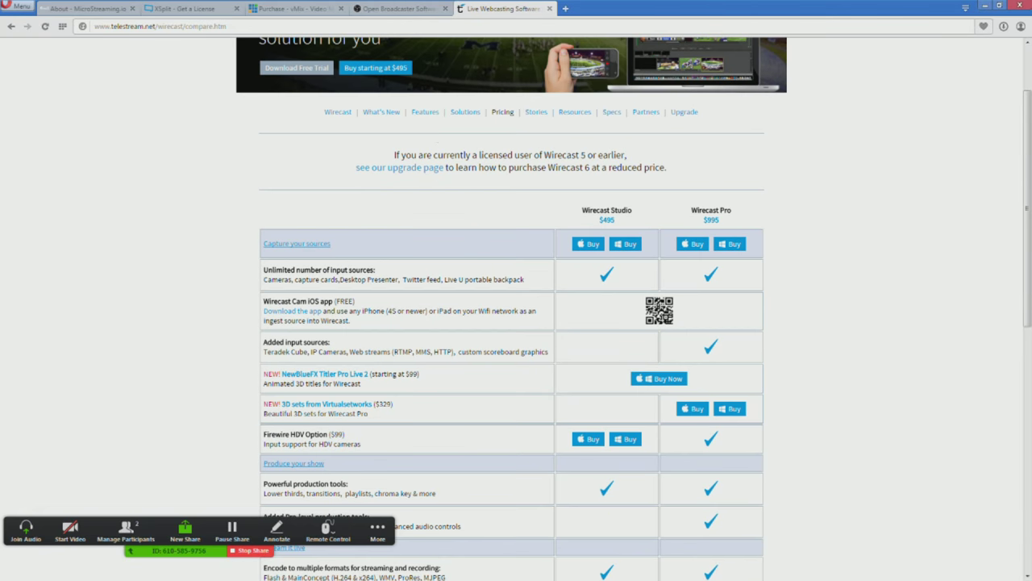
mouse_move(418, 170)
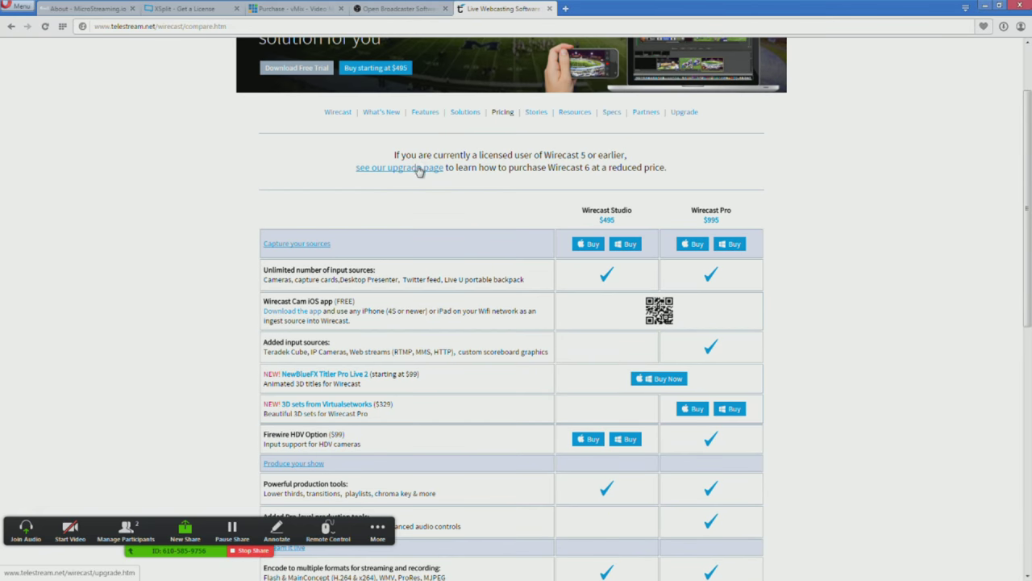
left_click(398, 167)
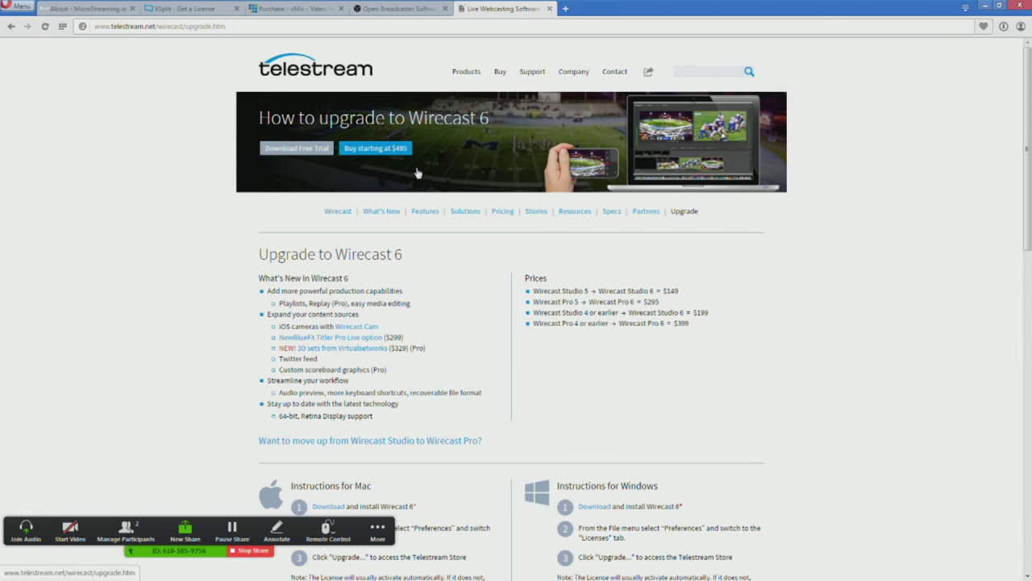
Step: Look through the Wirecast 6 upgrade prices, then return to the vMix Purchase tab
scroll("down", 3)
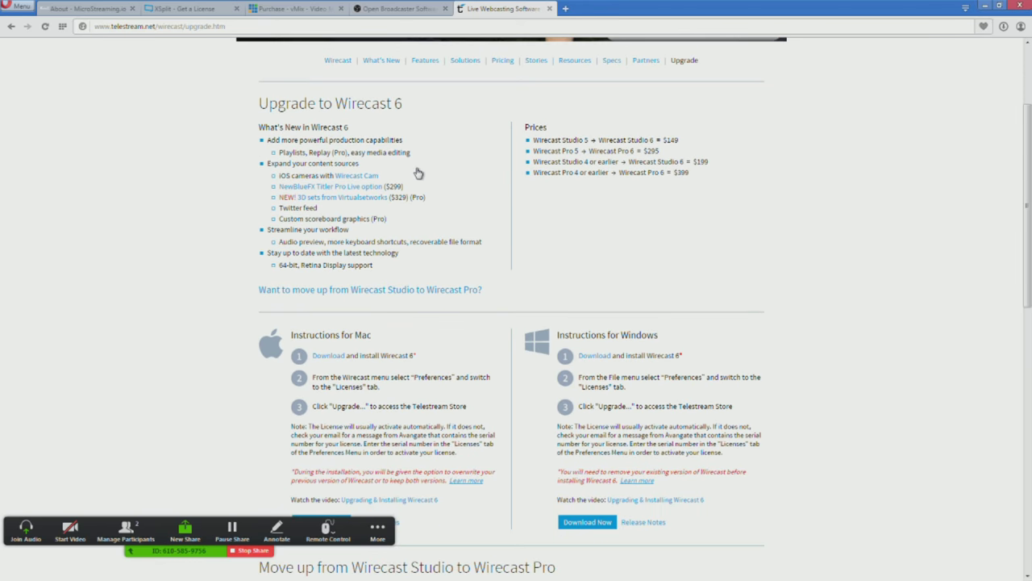
scroll("down", 3)
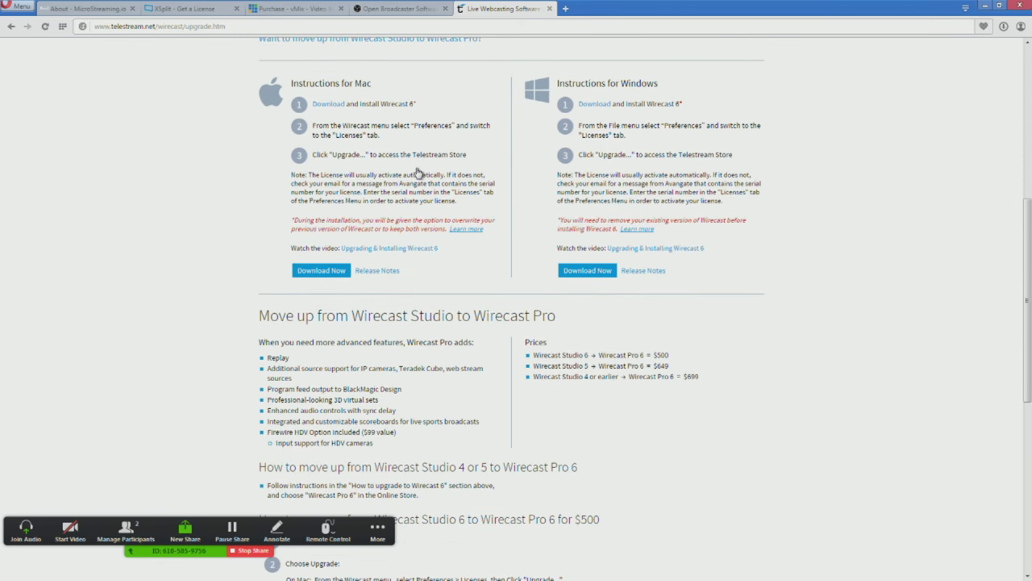
scroll("down", 3)
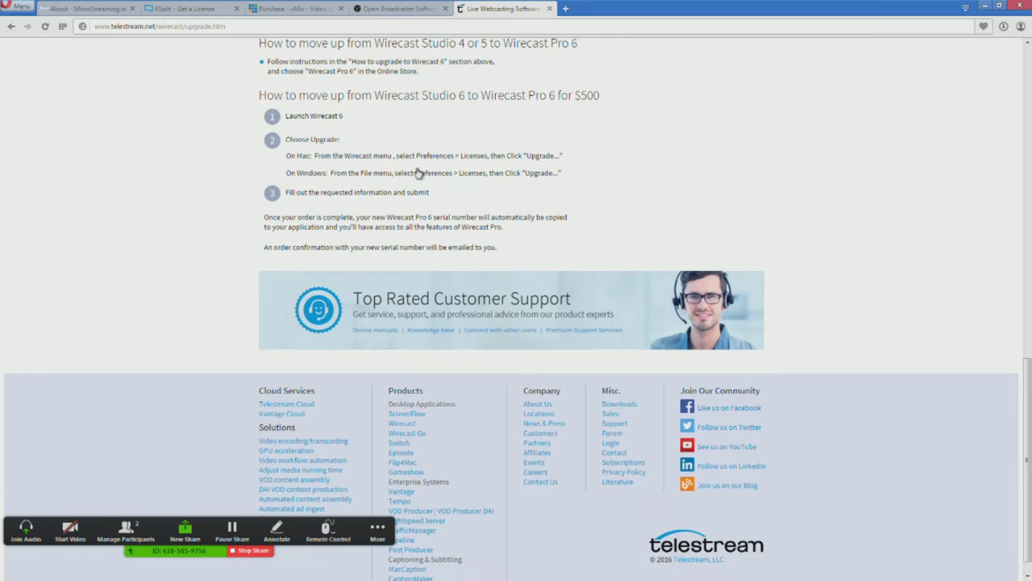
scroll("up", 3)
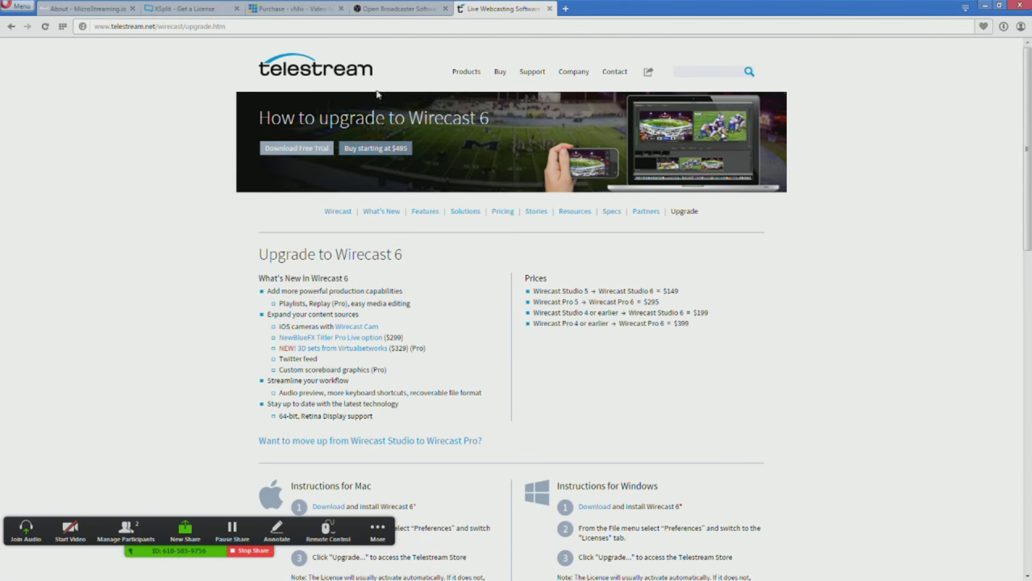
left_click(278, 9)
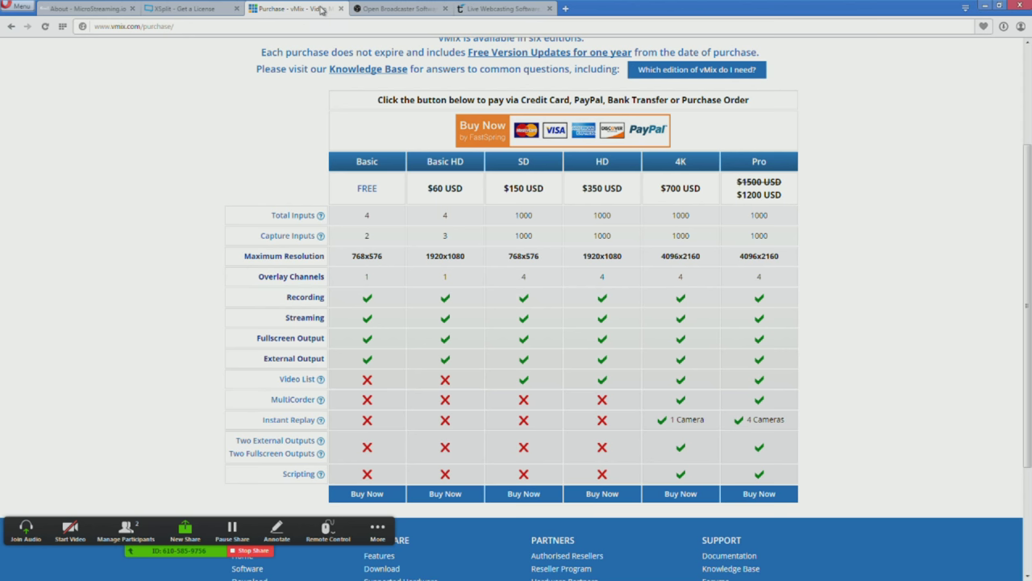